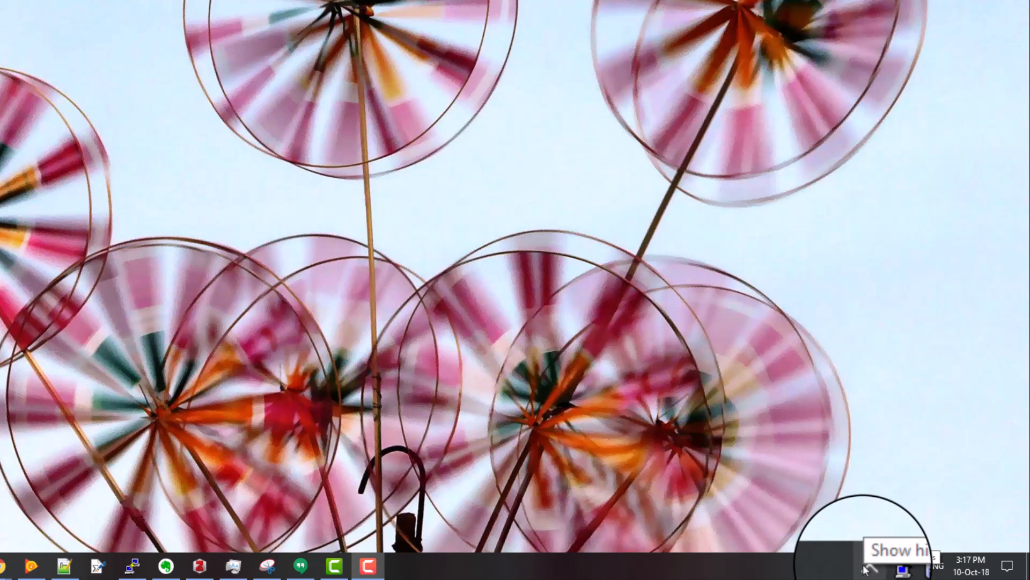
- Launch Windows Security from its shield icon in the hidden tray icons
{"action": "left_click", "coordinate": [869, 565]}
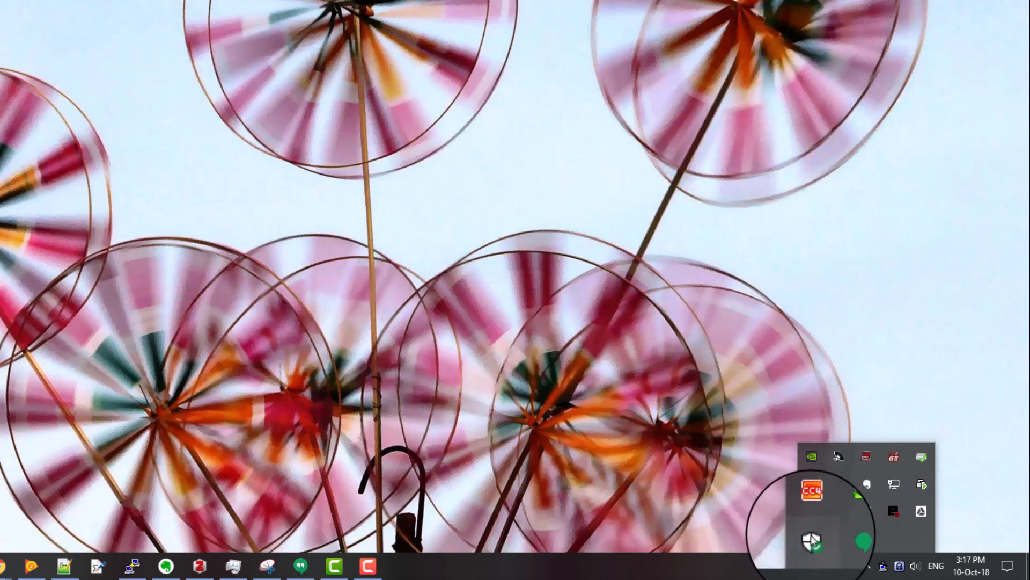
{"action": "left_click", "coordinate": [811, 540]}
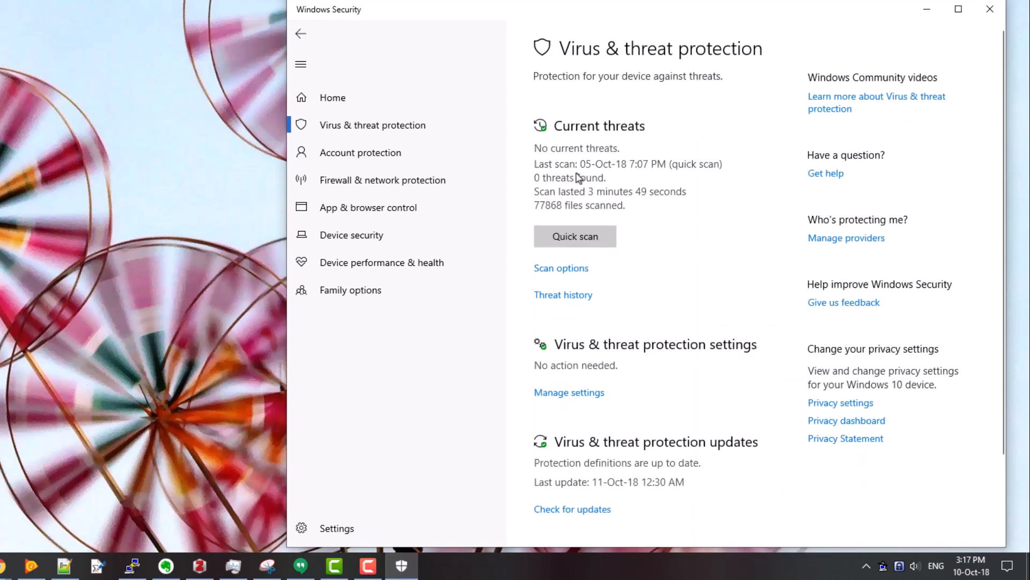
- Scroll the Virus & threat protection page down to the Ransomware protection section
{"action": "scroll", "scroll_direction": "down", "scroll_amount": 3}
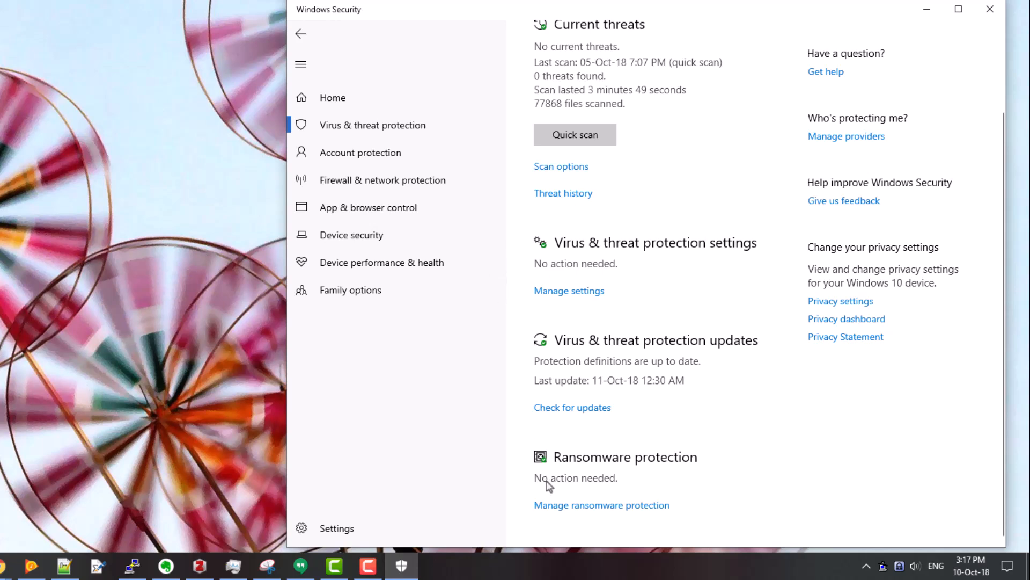
{"action": "mouse_move", "coordinate": [668, 466]}
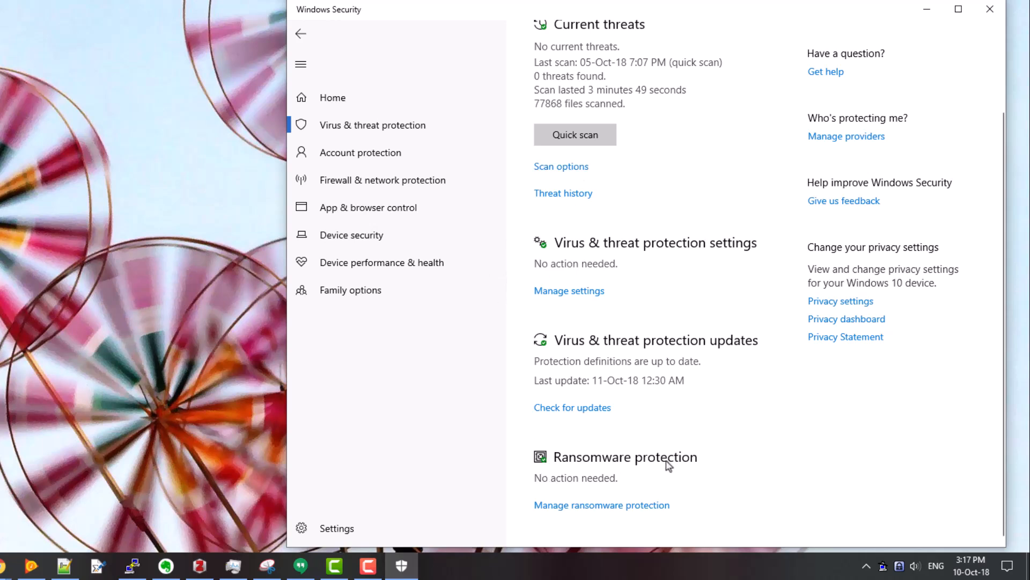
{"action": "mouse_move", "coordinate": [606, 513]}
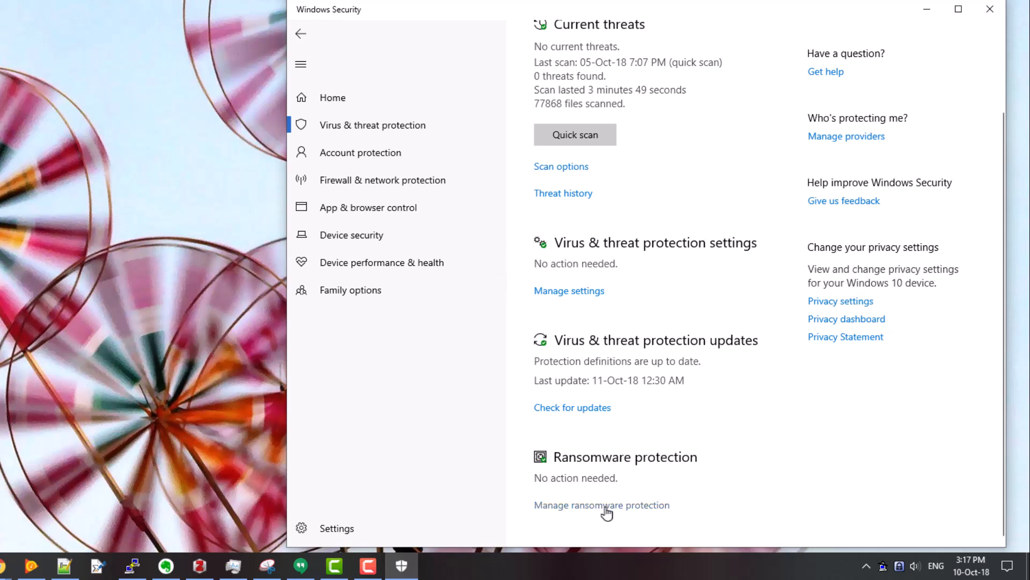
- Go into Manage ransomware protection and switch Controlled folder access to On
{"action": "left_click", "coordinate": [601, 505]}
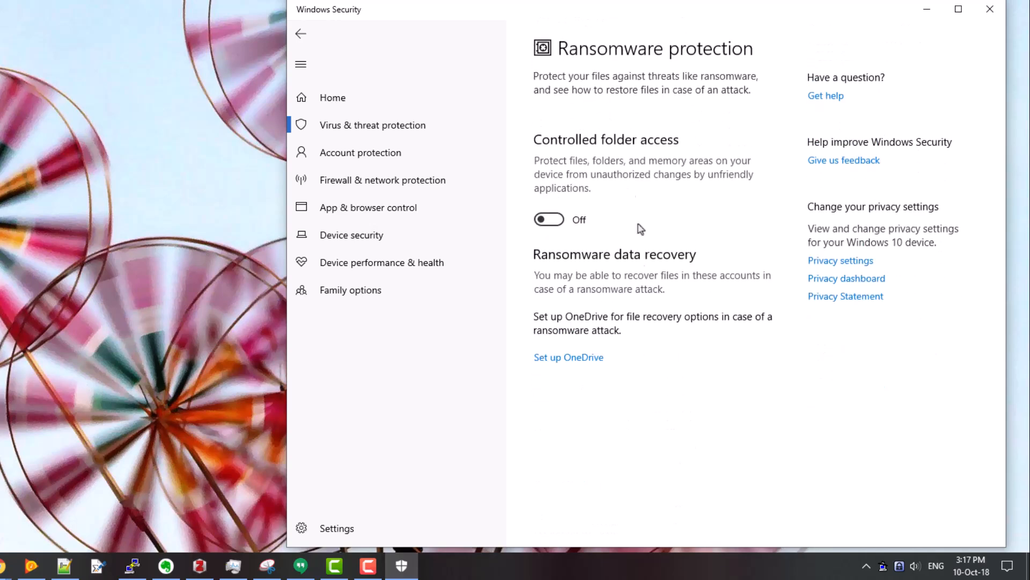
{"action": "mouse_move", "coordinate": [622, 150]}
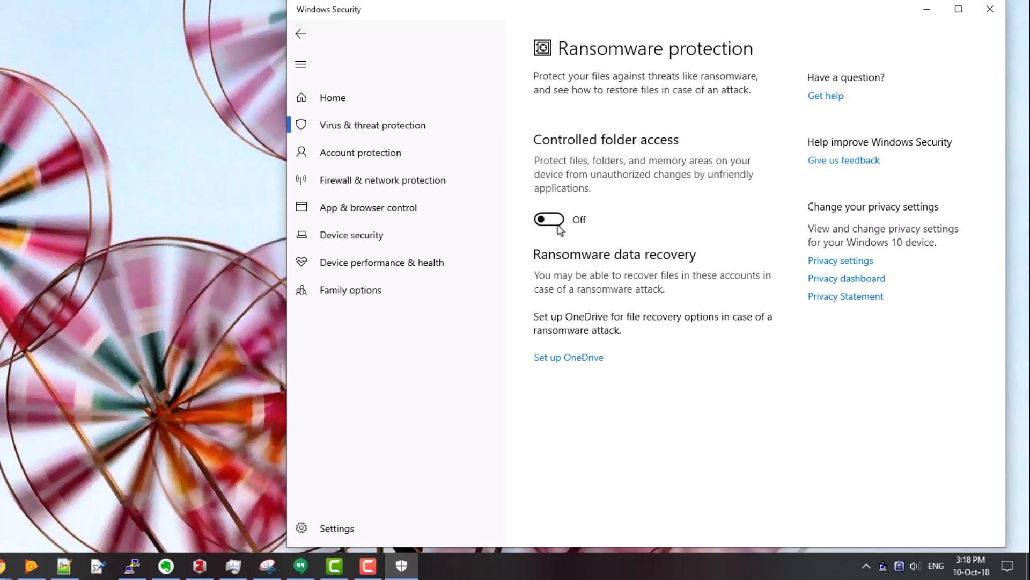
{"action": "mouse_move", "coordinate": [559, 228]}
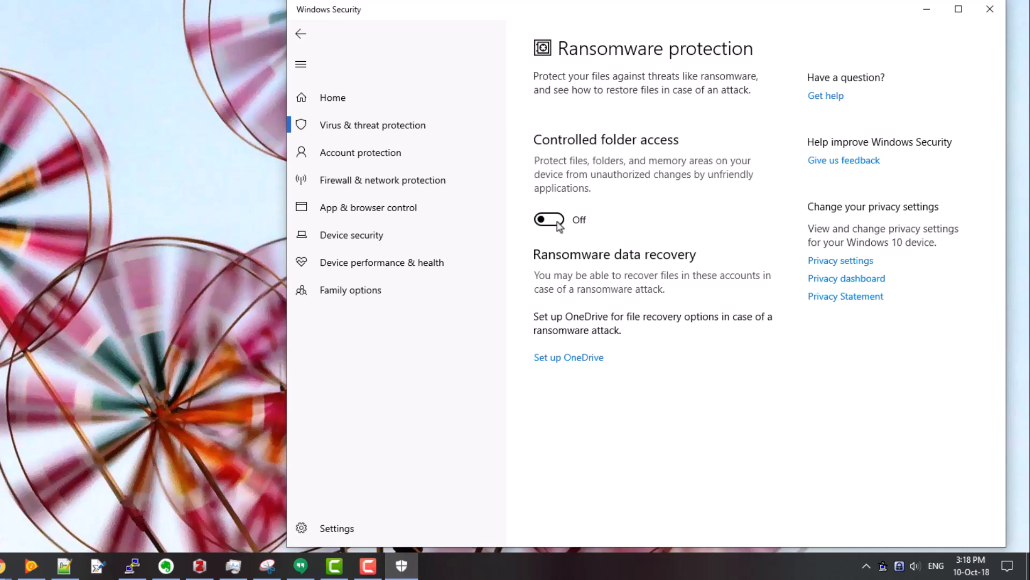
{"action": "left_click", "coordinate": [548, 219]}
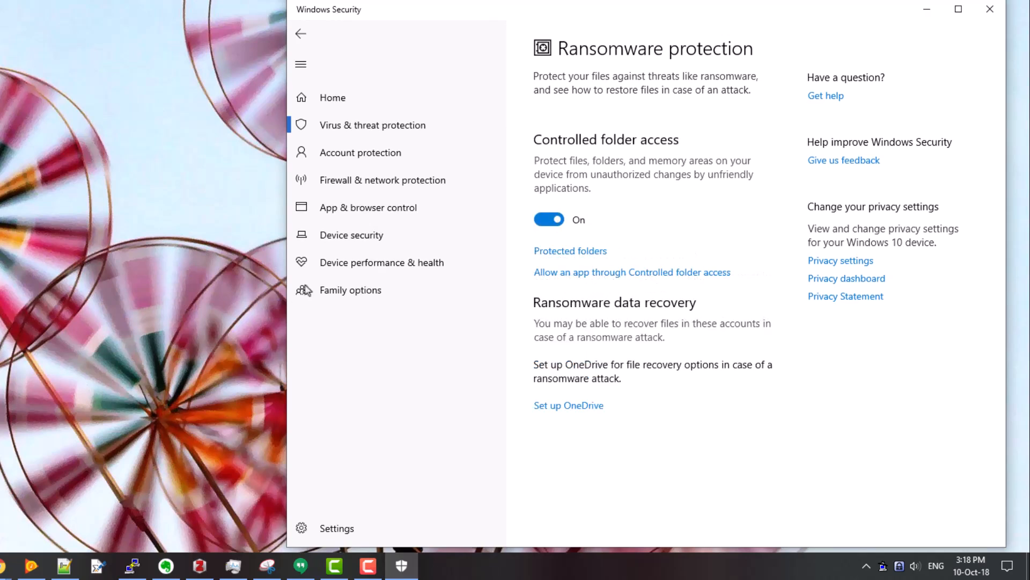
{"action": "mouse_move", "coordinate": [647, 206]}
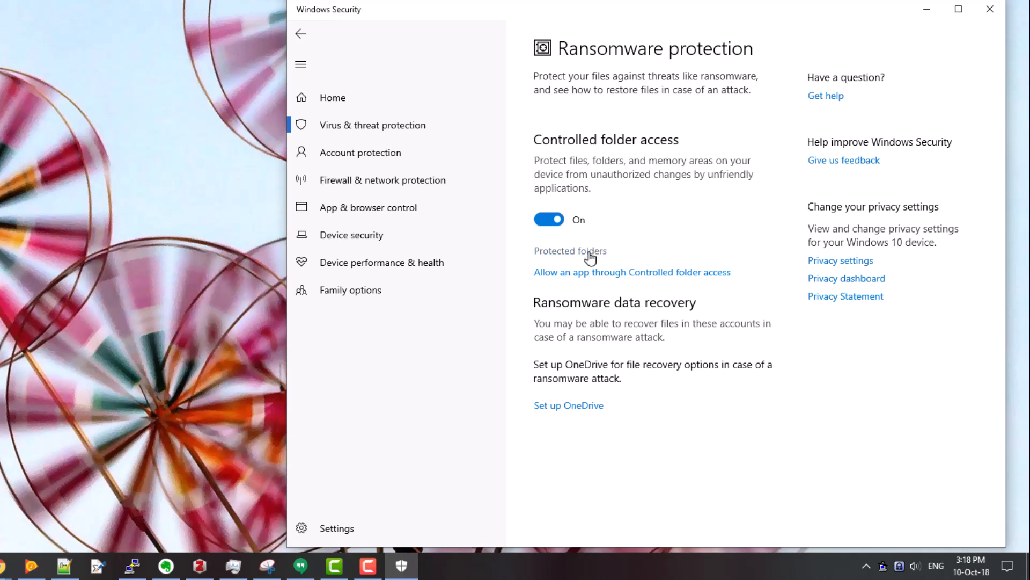
- View the Protected folders list showing Documents, Pictures, Videos, Music and Desktop
{"action": "left_click", "coordinate": [570, 251]}
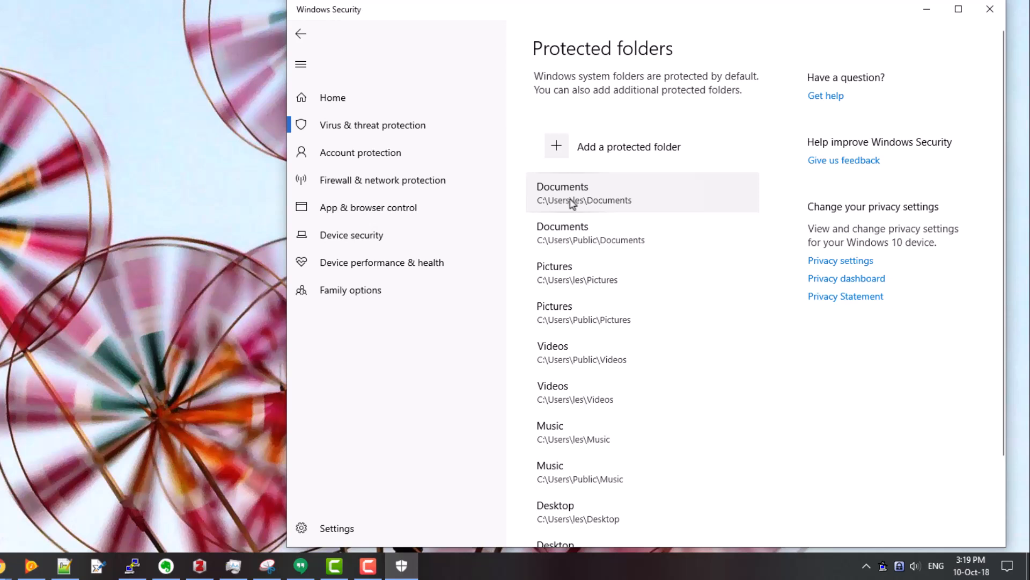
{"action": "mouse_move", "coordinate": [604, 205]}
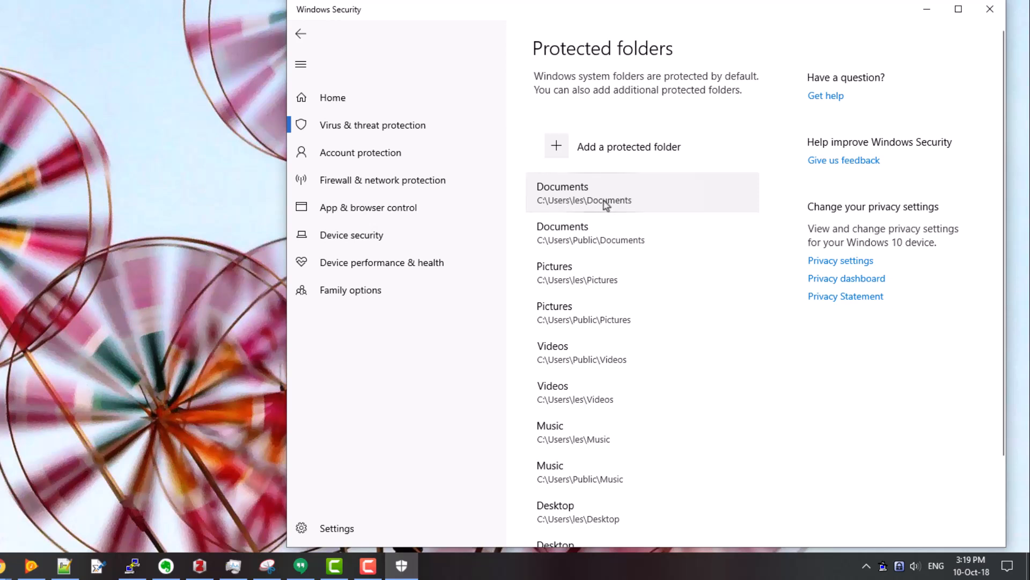
{"action": "mouse_move", "coordinate": [608, 272]}
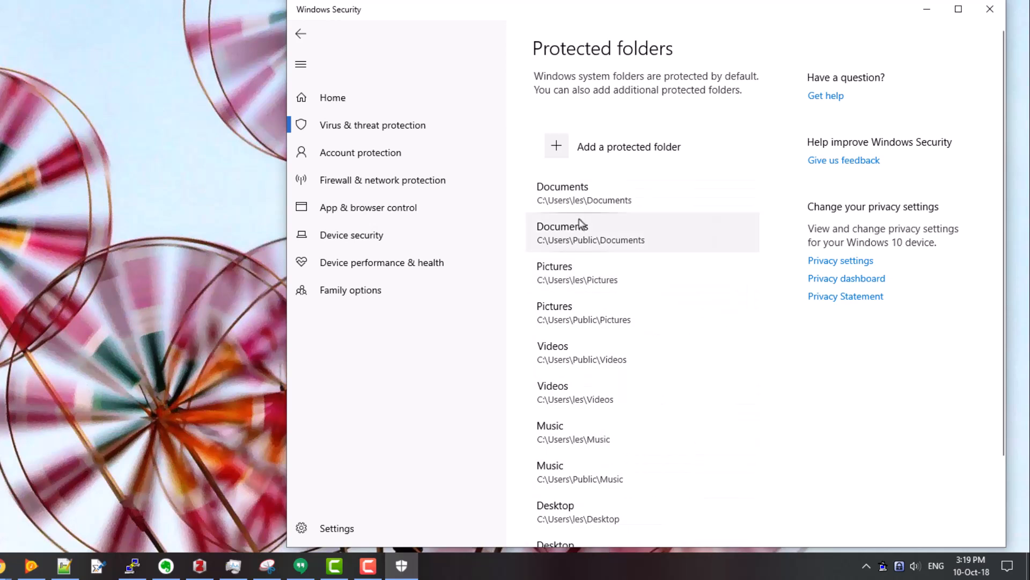
{"action": "mouse_move", "coordinate": [602, 391]}
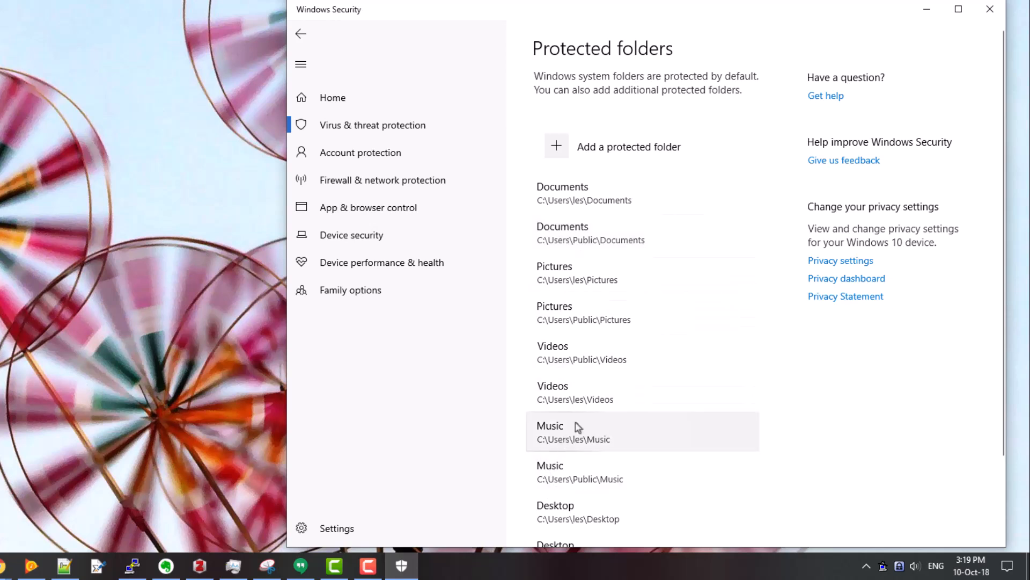
{"action": "mouse_move", "coordinate": [619, 370]}
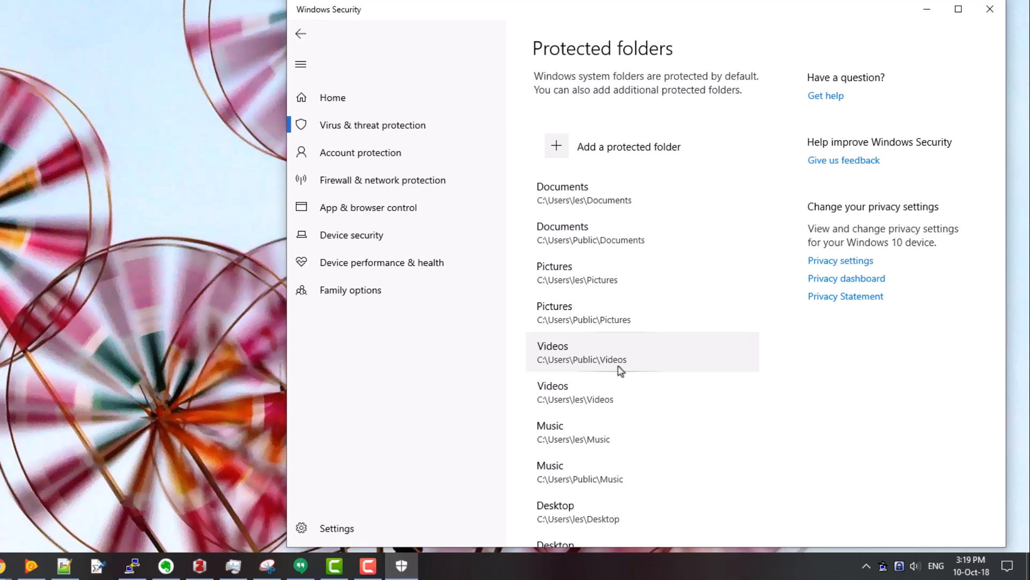
{"action": "mouse_move", "coordinate": [306, 38]}
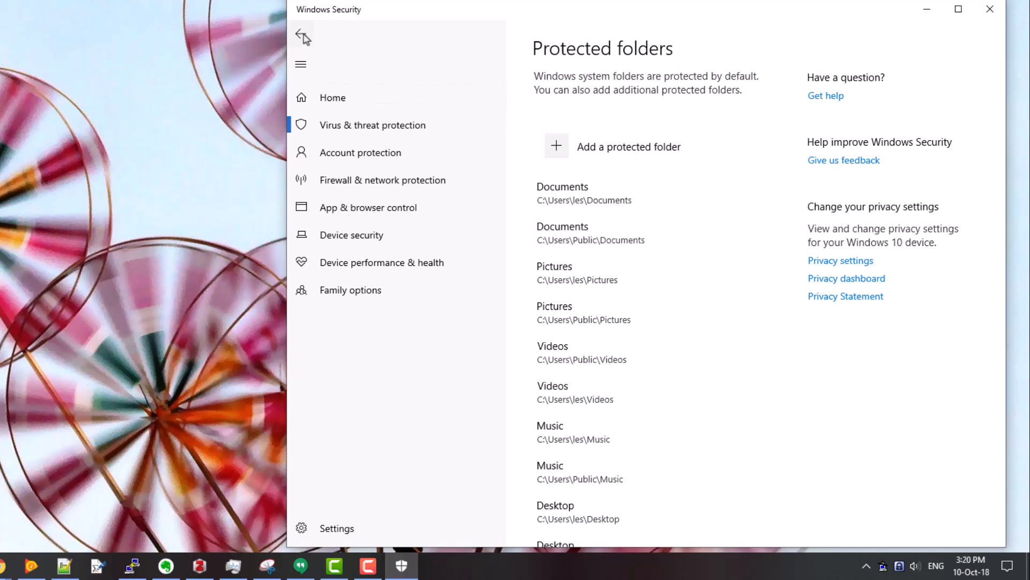
- Go back to Ransomware protection, then launch LibreOffice Writer from the taskbar
{"action": "left_click", "coordinate": [302, 34]}
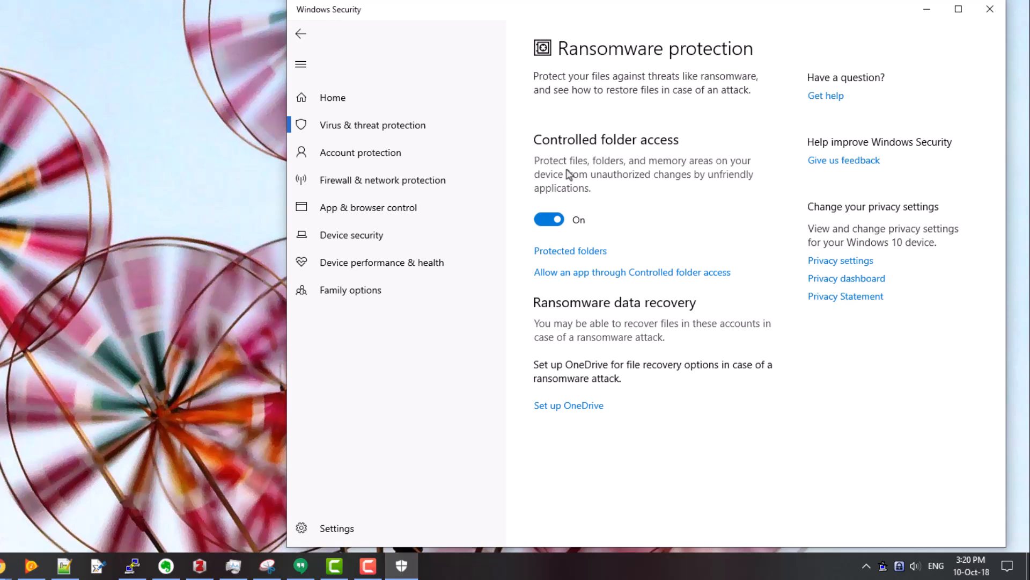
{"action": "mouse_move", "coordinate": [685, 381]}
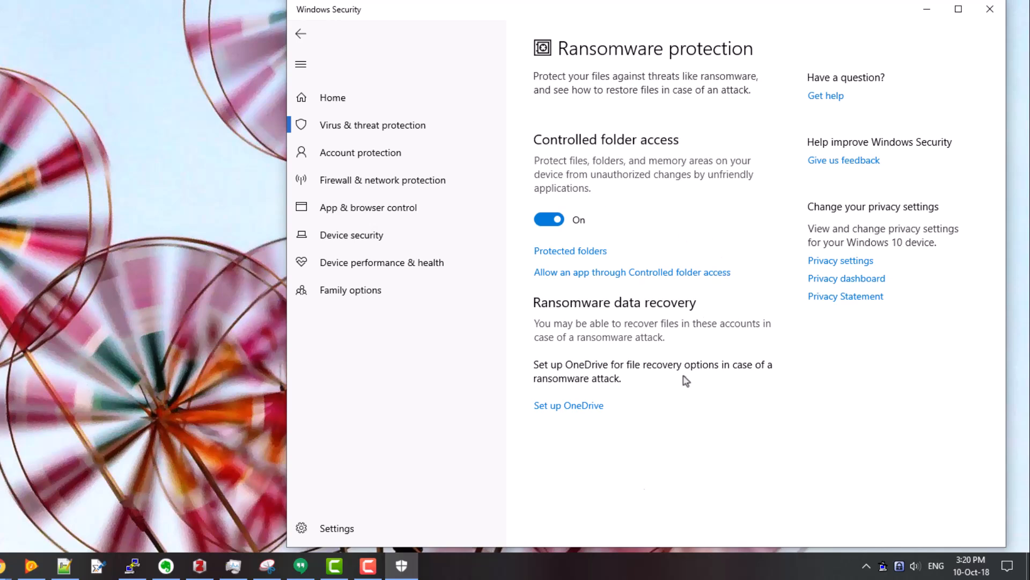
{"action": "left_click", "coordinate": [402, 566]}
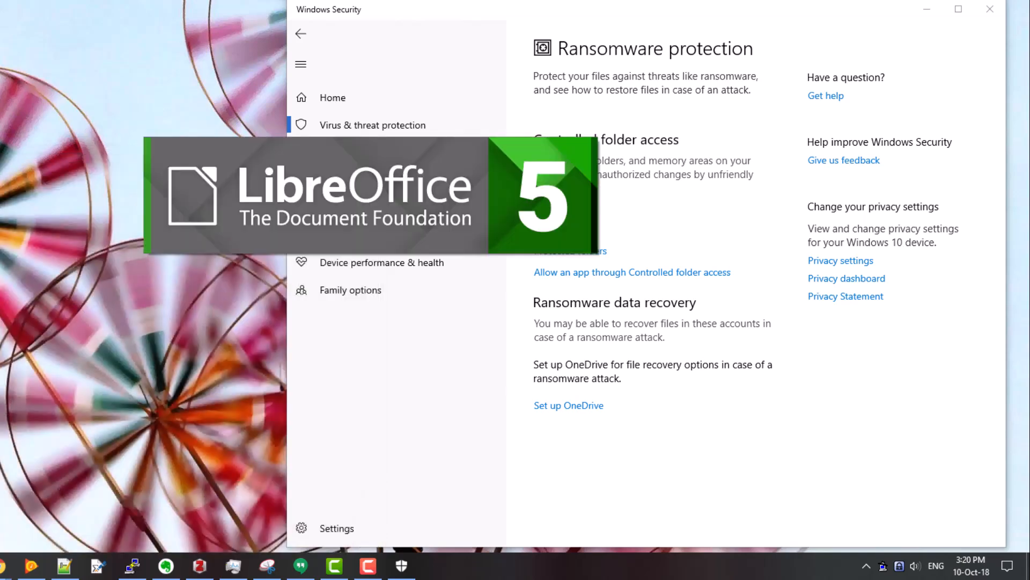
- Enter the sentence "This is a test." into the blank Untitled 1 document
{"action": "left_click", "coordinate": [433, 566]}
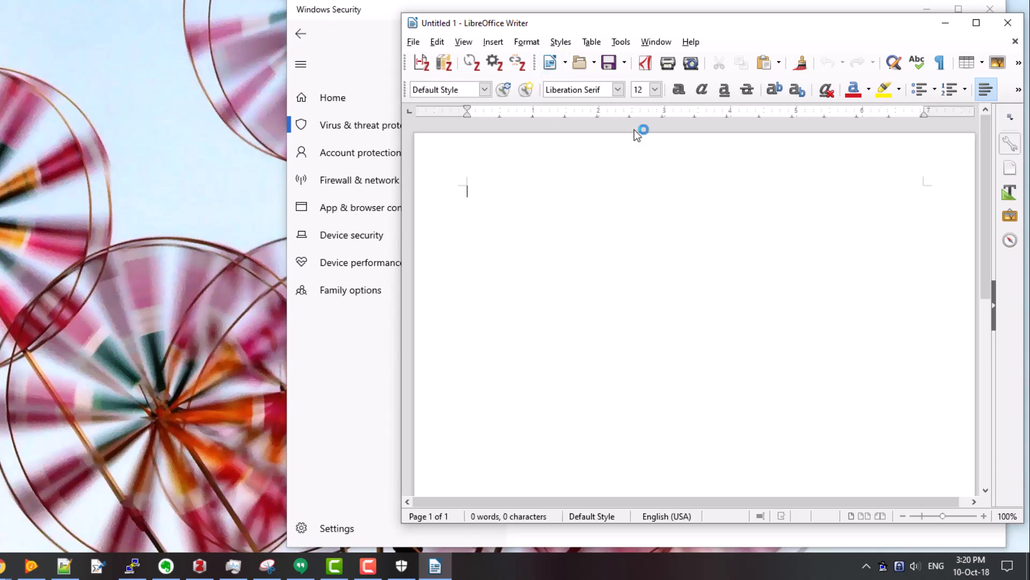
{"action": "mouse_move", "coordinate": [567, 203]}
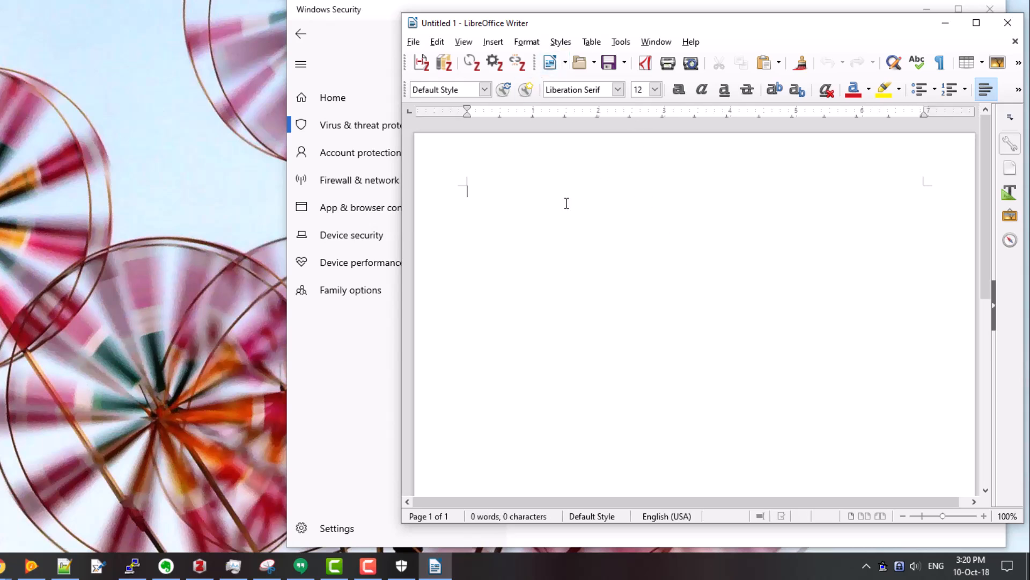
{"action": "type", "text": "T"}
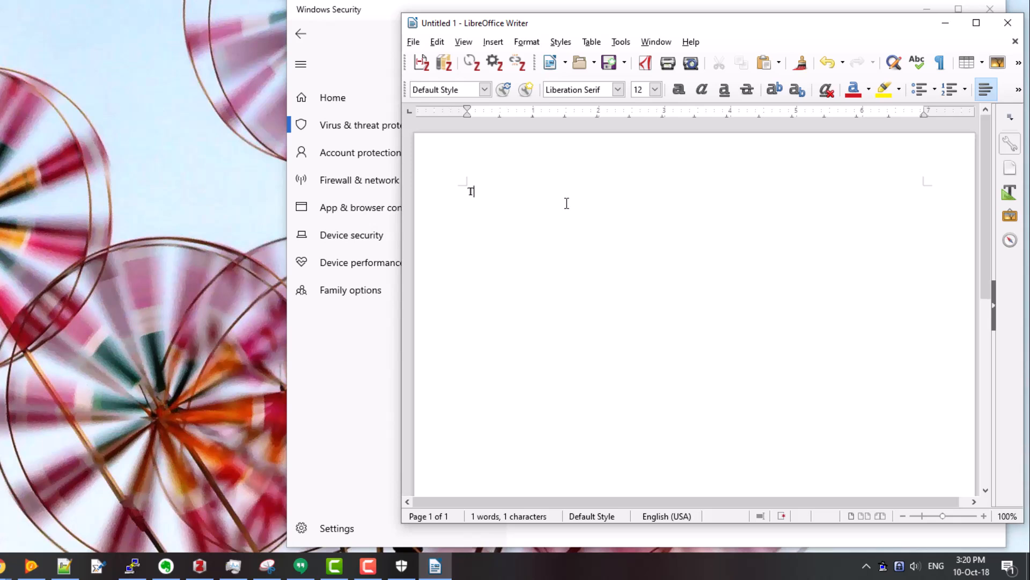
{"action": "type", "text": "his is a"}
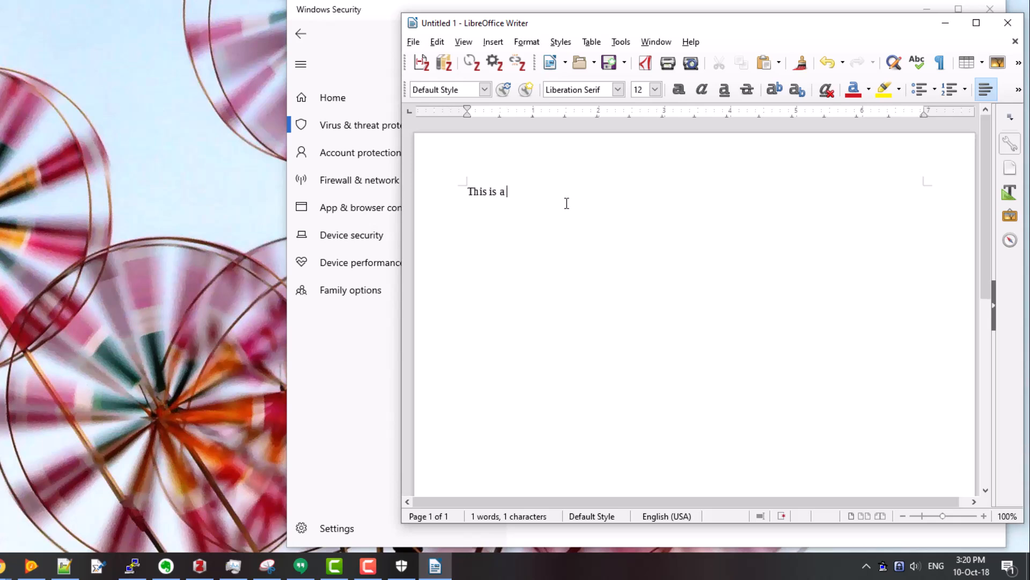
{"action": "type", "text": "test."}
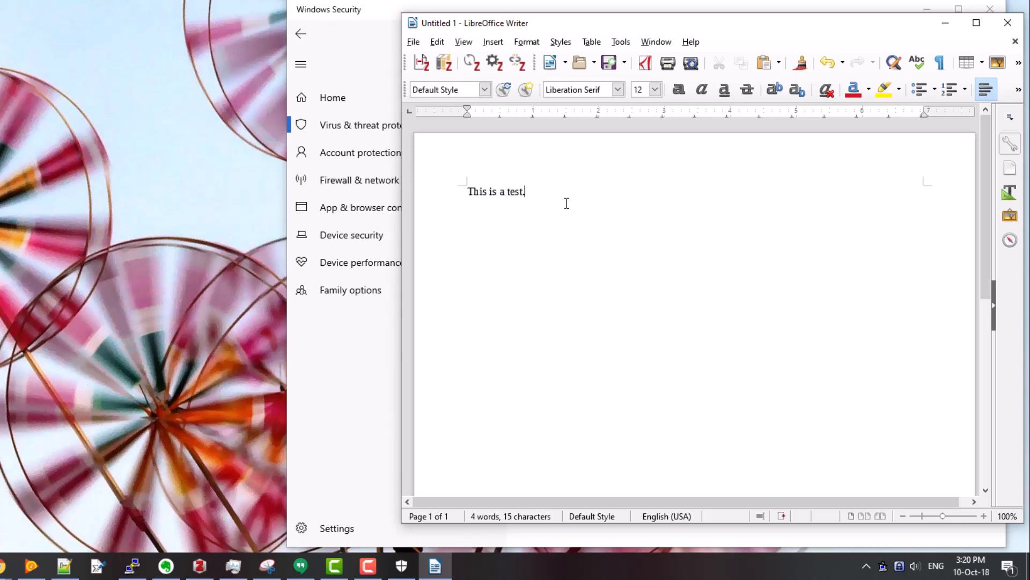
- Attempt to save the document as test.odt in Documents\Demo Stuff via Save As
{"action": "left_click", "coordinate": [413, 42]}
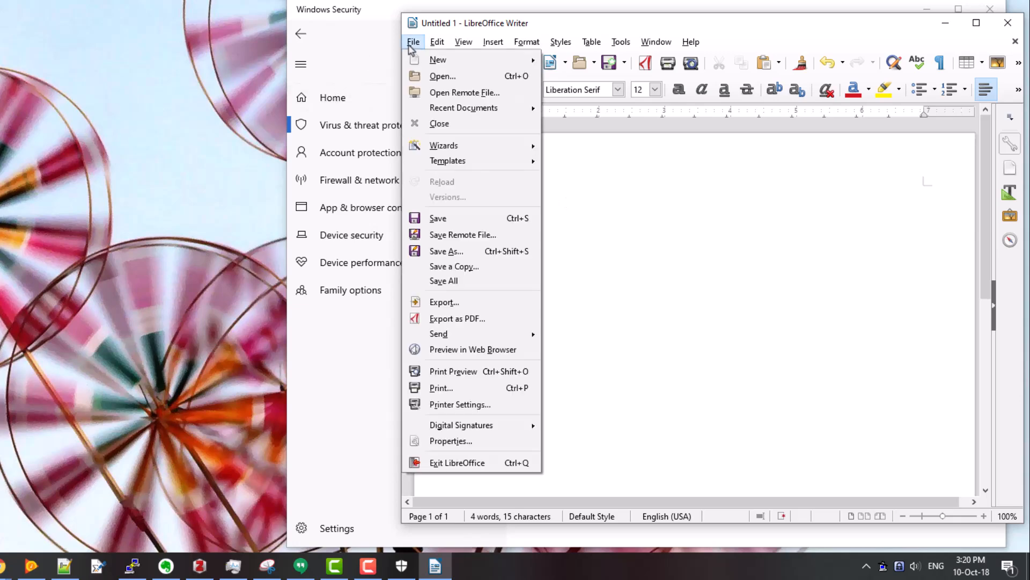
{"action": "left_click", "coordinate": [413, 42]}
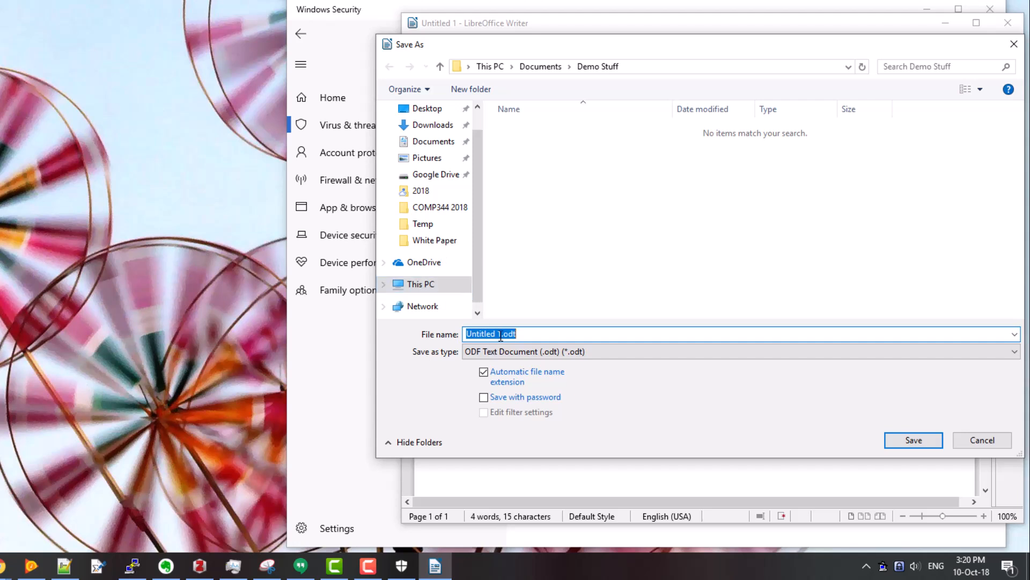
{"action": "key", "text": "Delete"}
{"action": "type", "text": "test"}
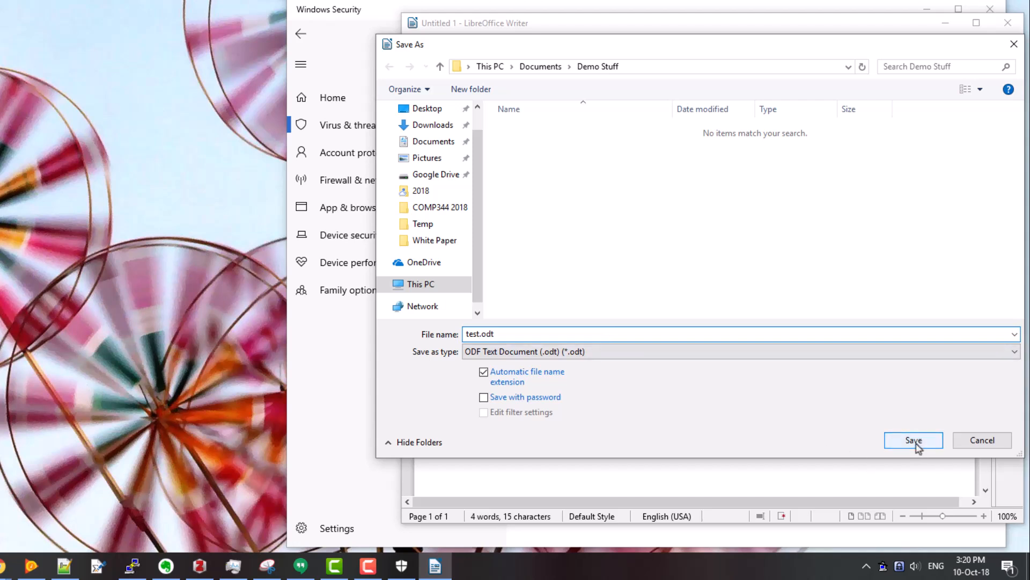
{"action": "left_click", "coordinate": [912, 440]}
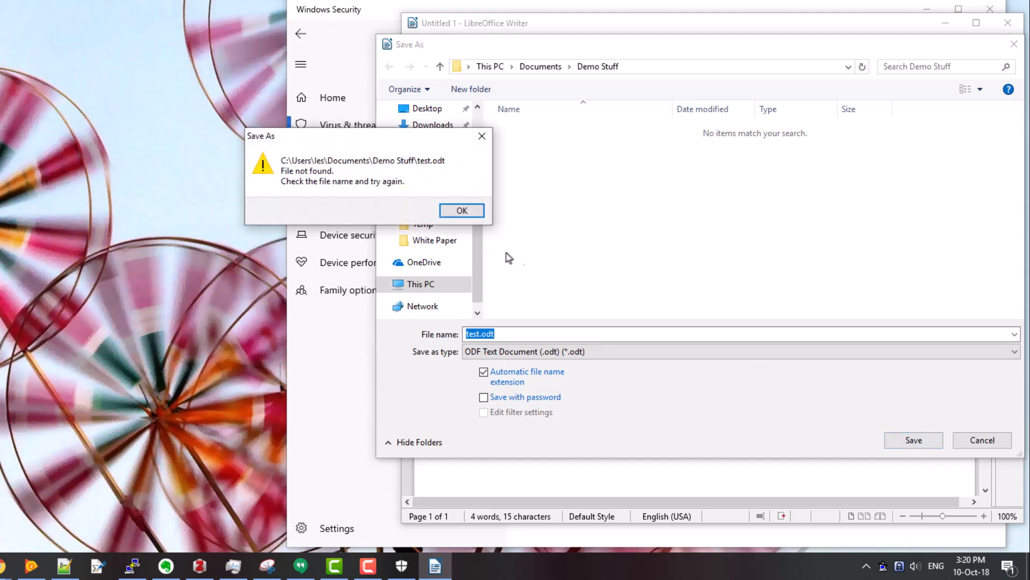
- Dismiss the 'File not found' error and cancel the save, leaving the document untitled
{"action": "left_click", "coordinate": [460, 211]}
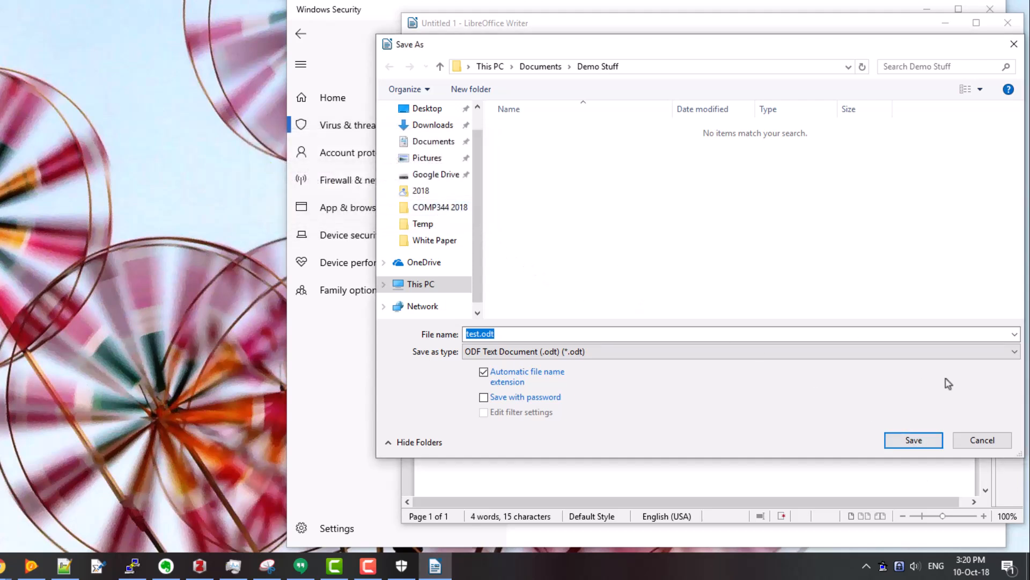
{"action": "mouse_move", "coordinate": [981, 440]}
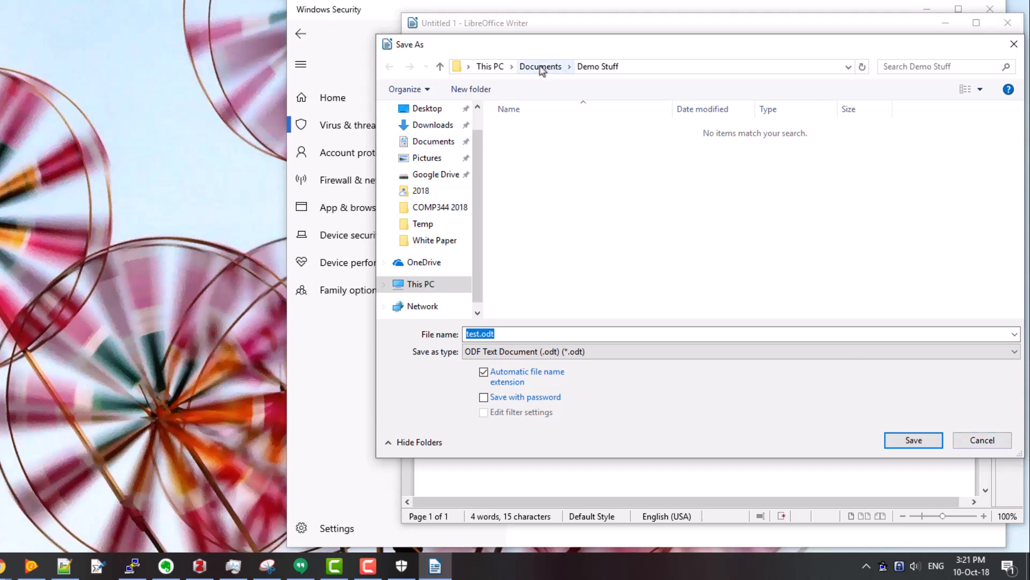
{"action": "mouse_move", "coordinate": [982, 440]}
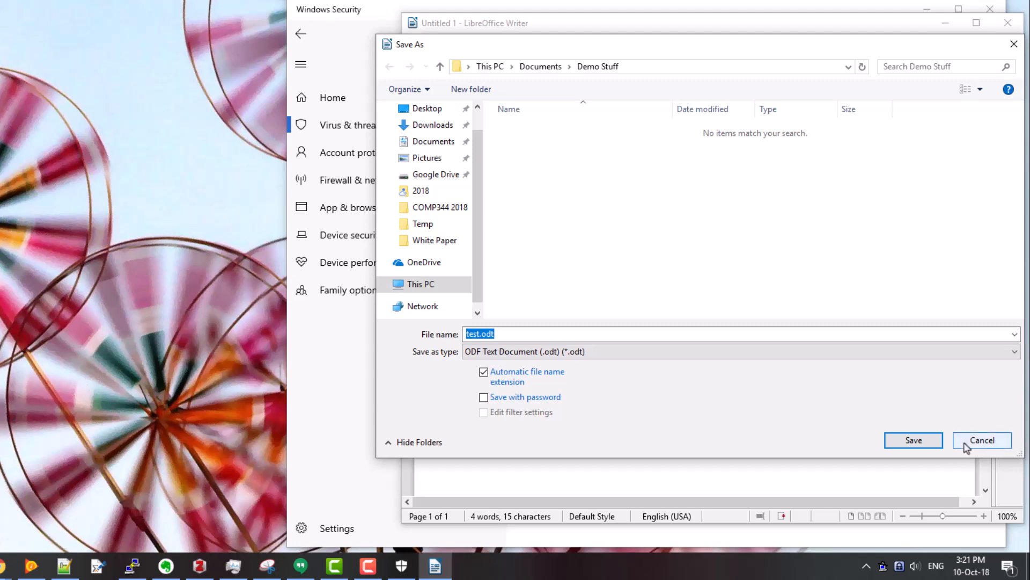
{"action": "left_click", "coordinate": [982, 440]}
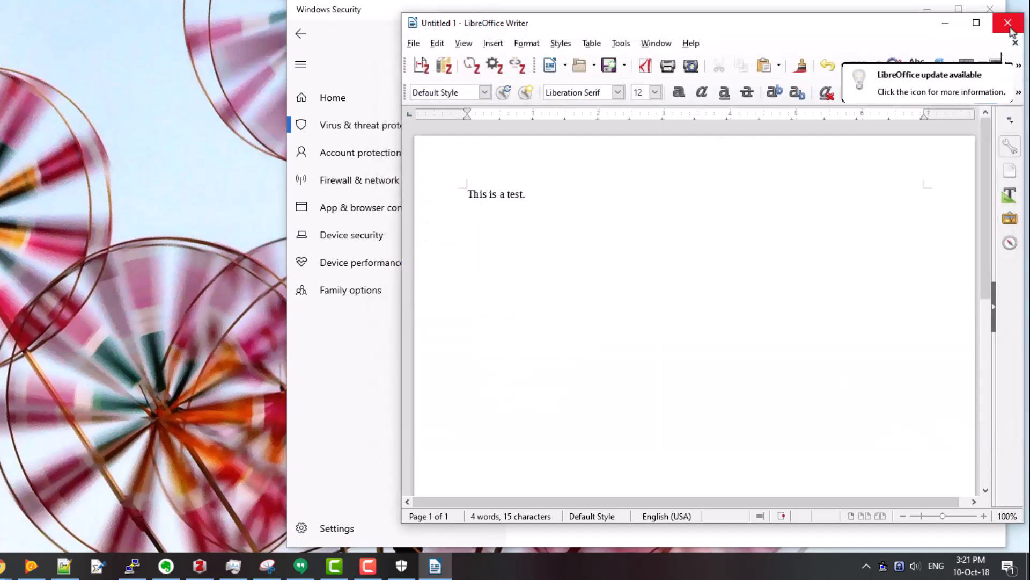
- Close the unsaved Writer document, then reach the Add an allowed app choices under Controlled folder access
{"action": "left_click", "coordinate": [1008, 23]}
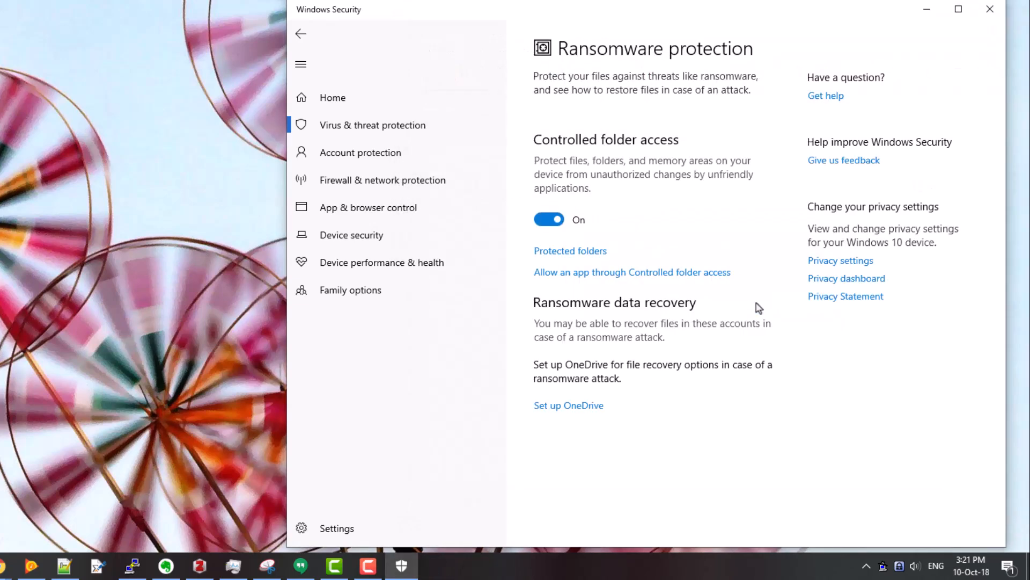
{"action": "mouse_move", "coordinate": [630, 280]}
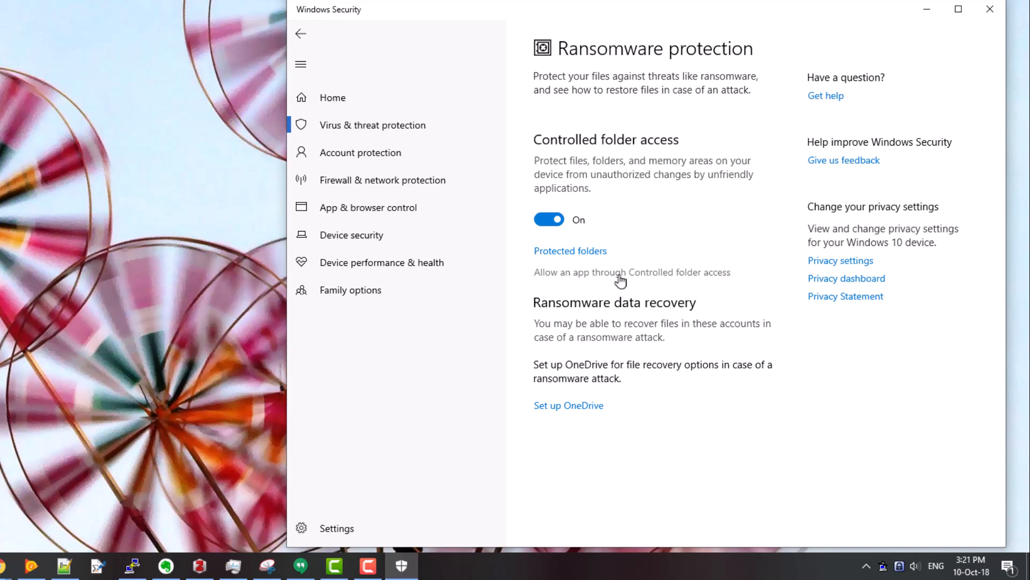
{"action": "left_click", "coordinate": [631, 272]}
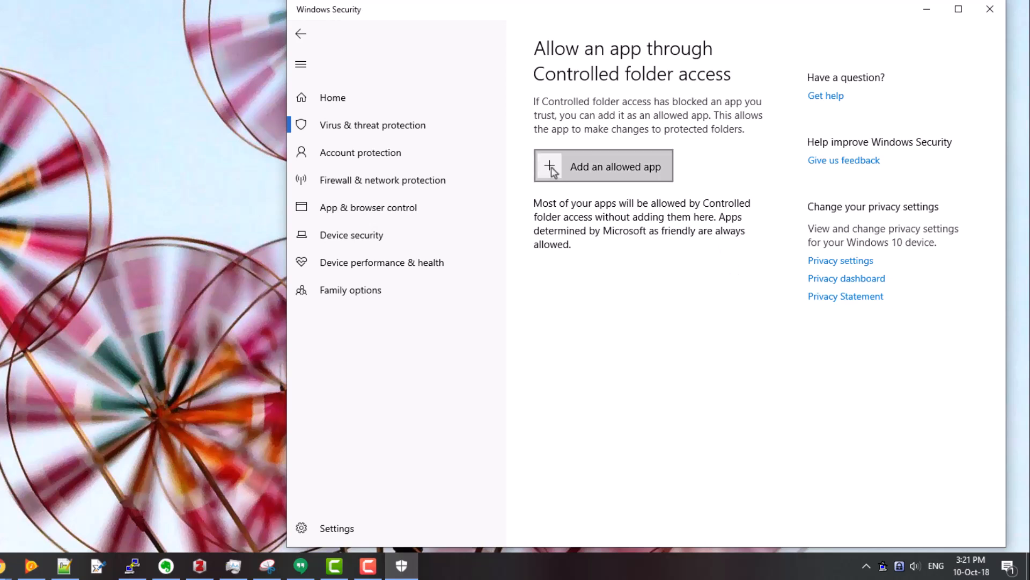
{"action": "left_click", "coordinate": [602, 166]}
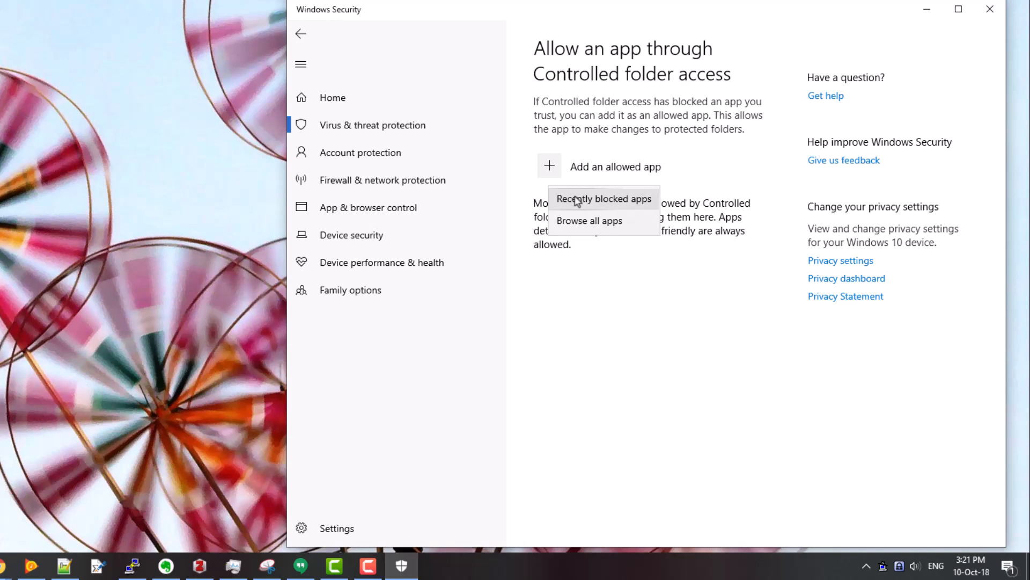
- From Recently blocked apps, allow soffice.bin and CamRecorder.exe, then return to Ransomware protection
{"action": "left_click", "coordinate": [601, 198]}
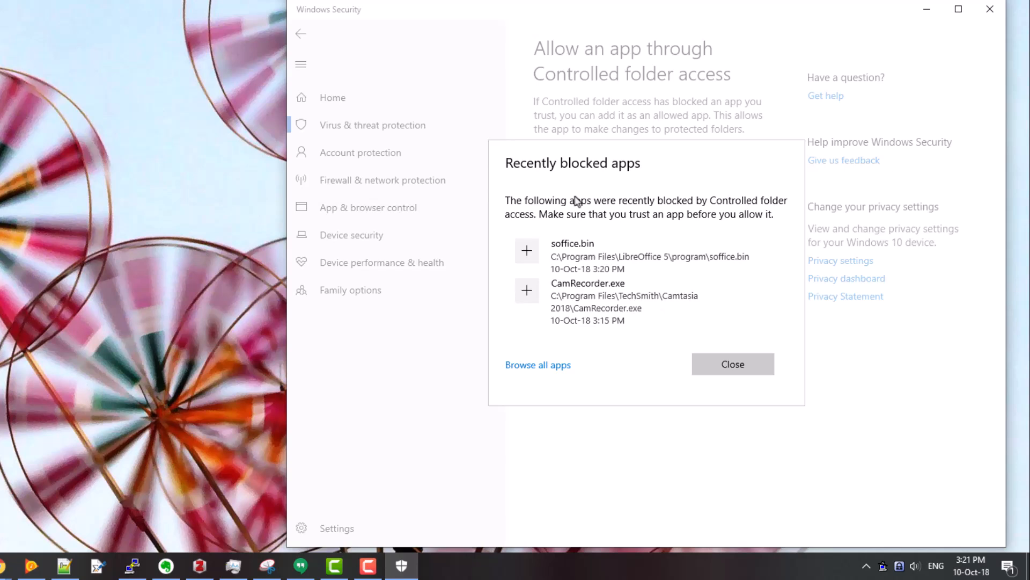
{"action": "mouse_move", "coordinate": [578, 294]}
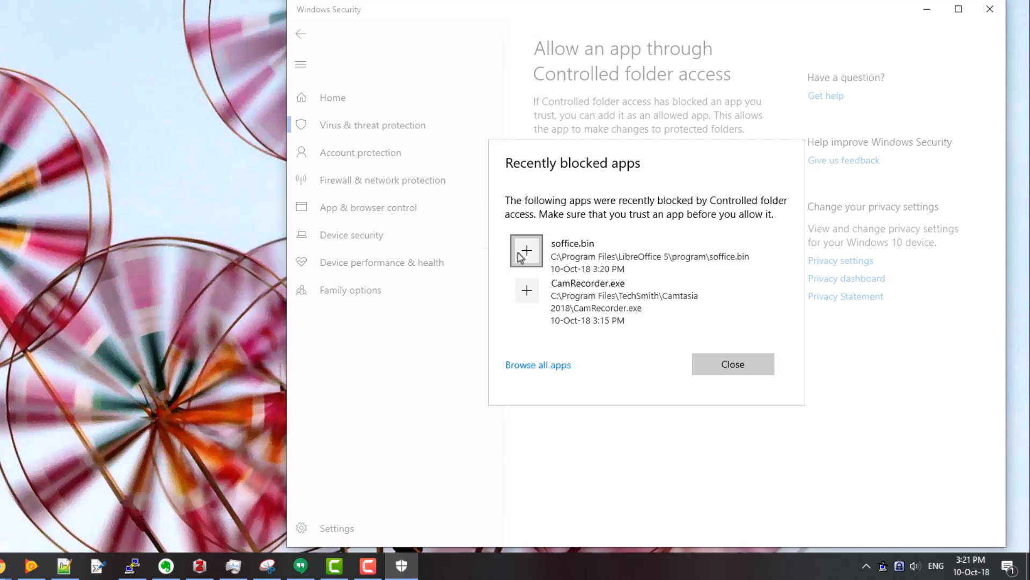
{"action": "left_click", "coordinate": [525, 252]}
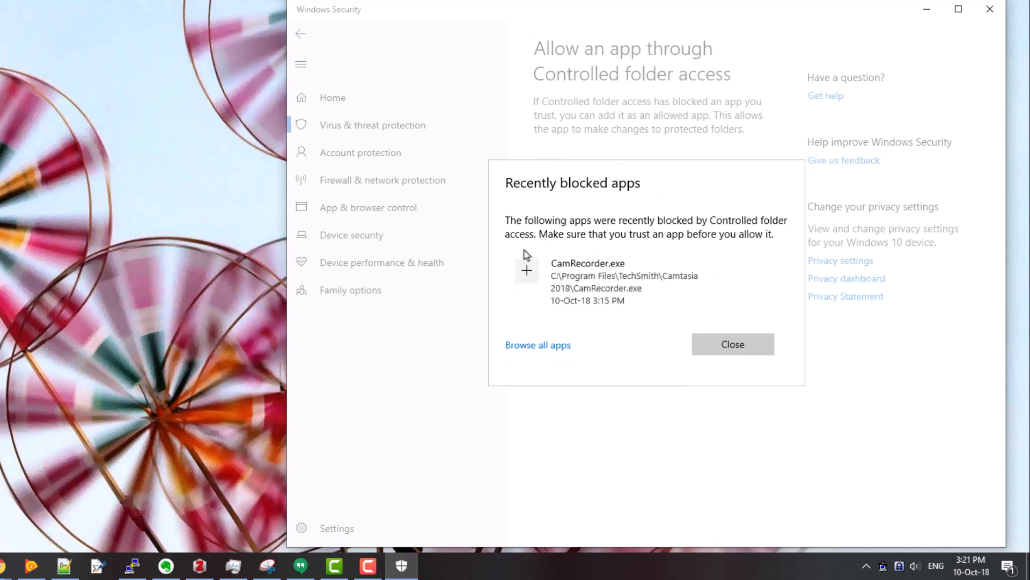
{"action": "mouse_move", "coordinate": [533, 255]}
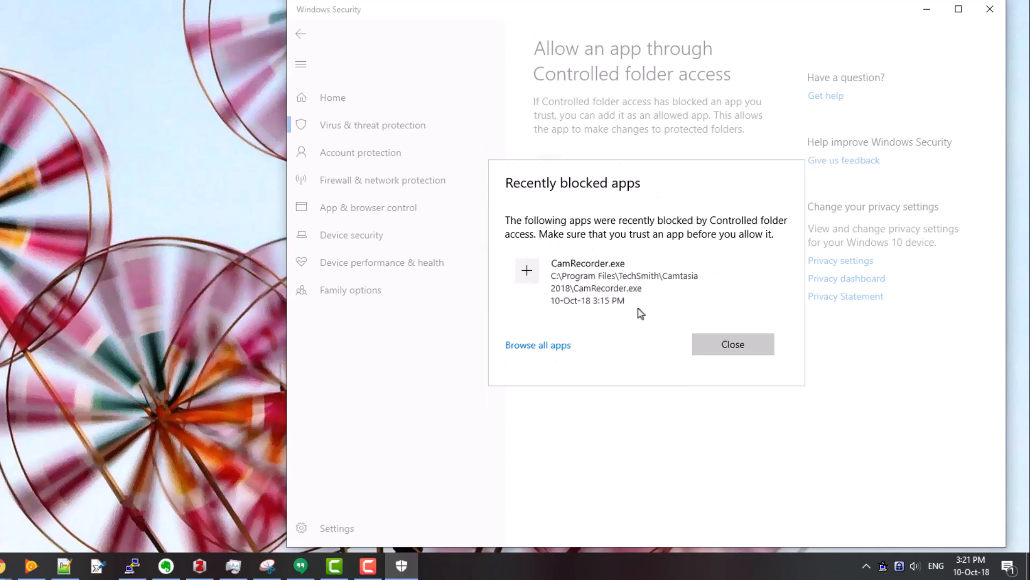
{"action": "left_click", "coordinate": [526, 269]}
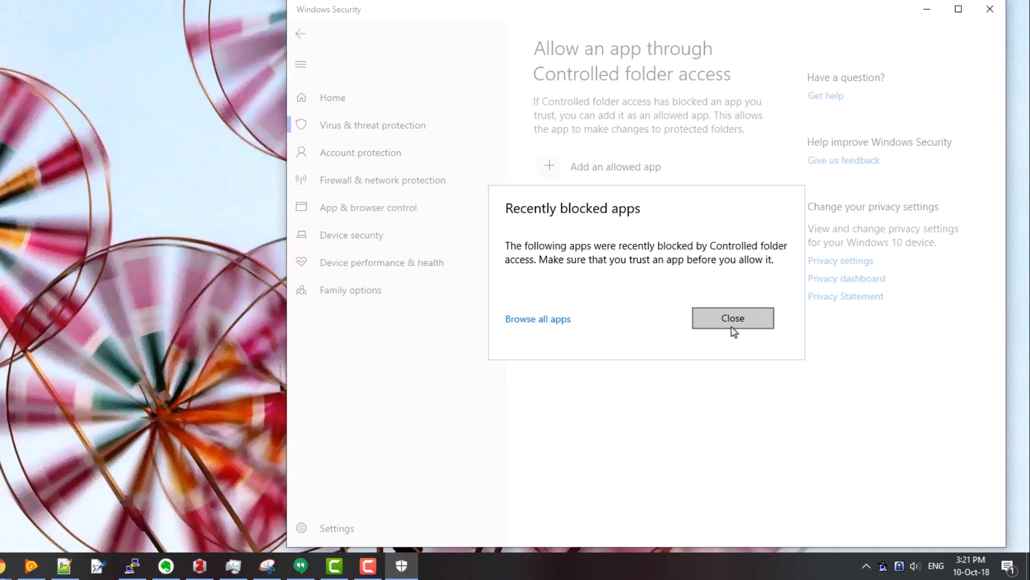
{"action": "left_click", "coordinate": [732, 318]}
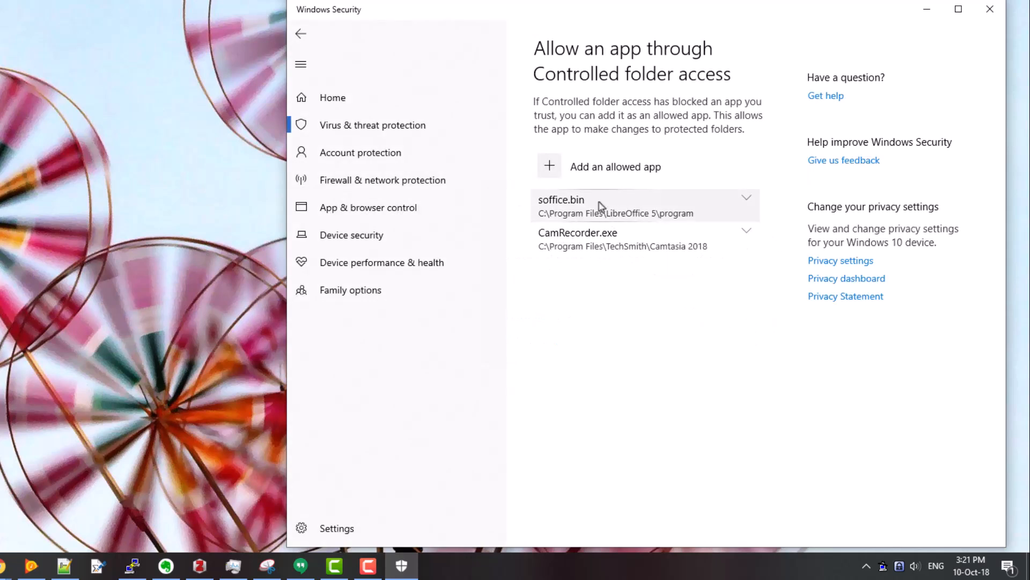
{"action": "mouse_move", "coordinate": [591, 243]}
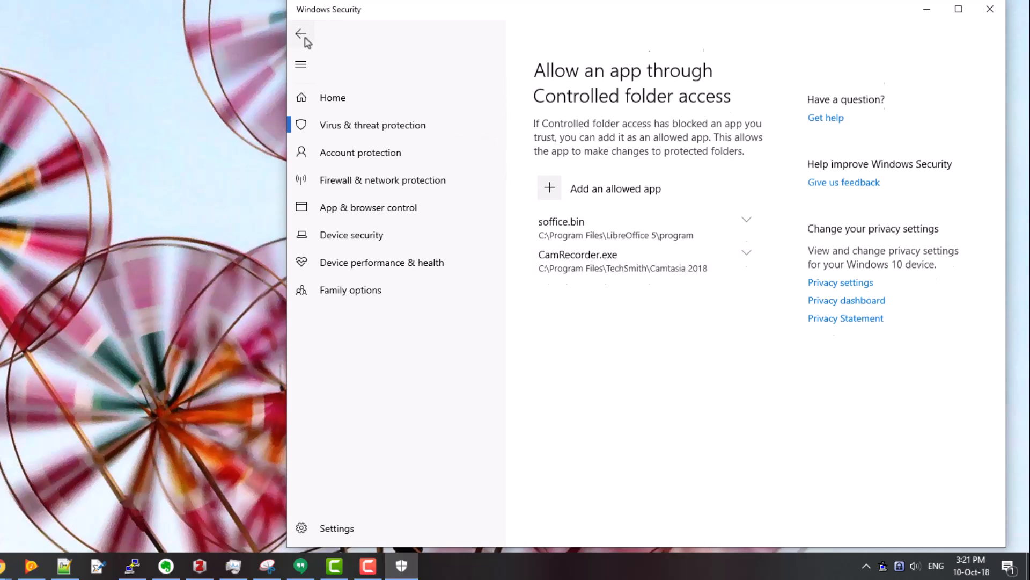
{"action": "left_click", "coordinate": [301, 33]}
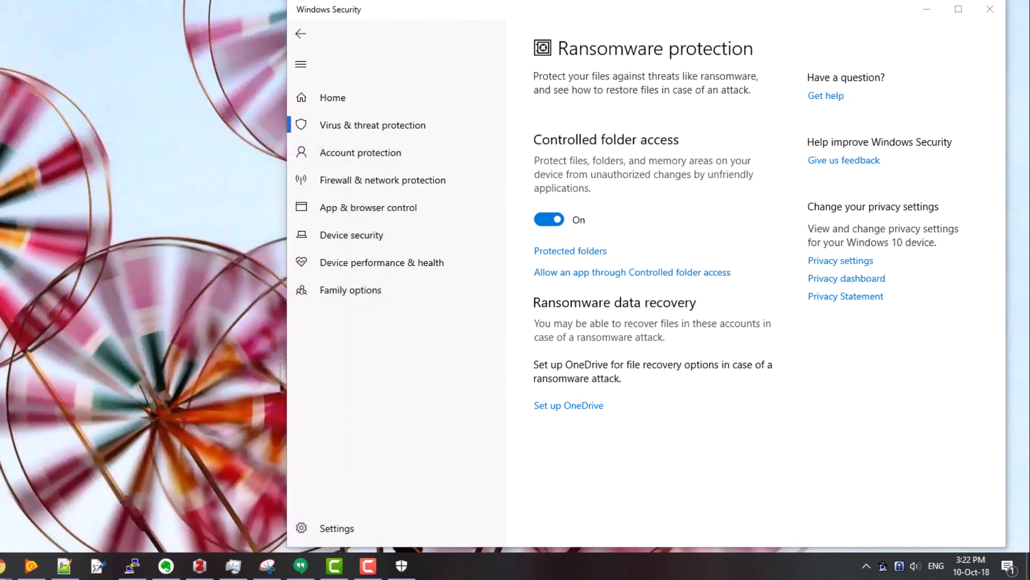
- Start a new Writer document containing "This is a test."
{"action": "left_click", "coordinate": [434, 565]}
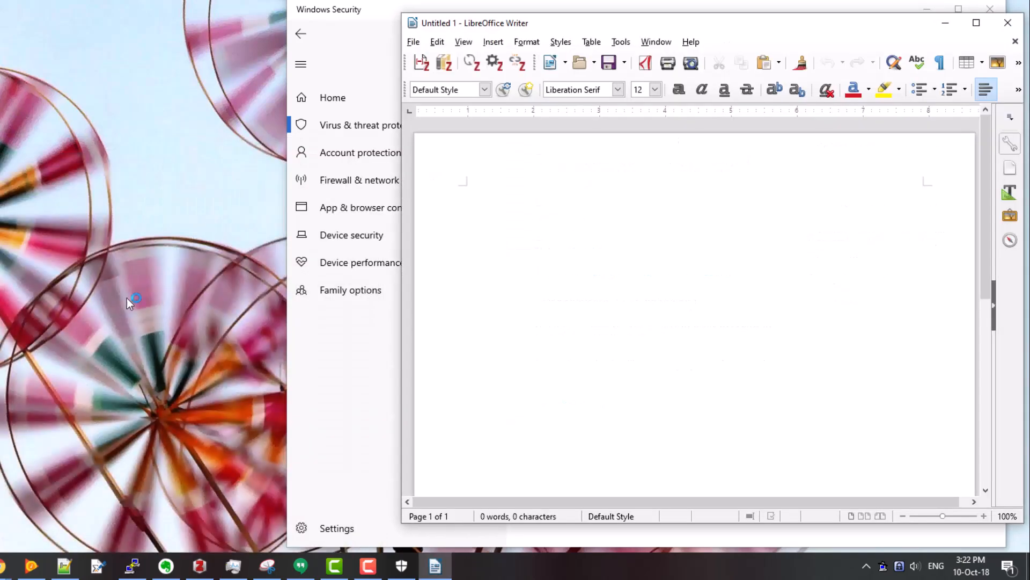
{"action": "type", "text": "This is"}
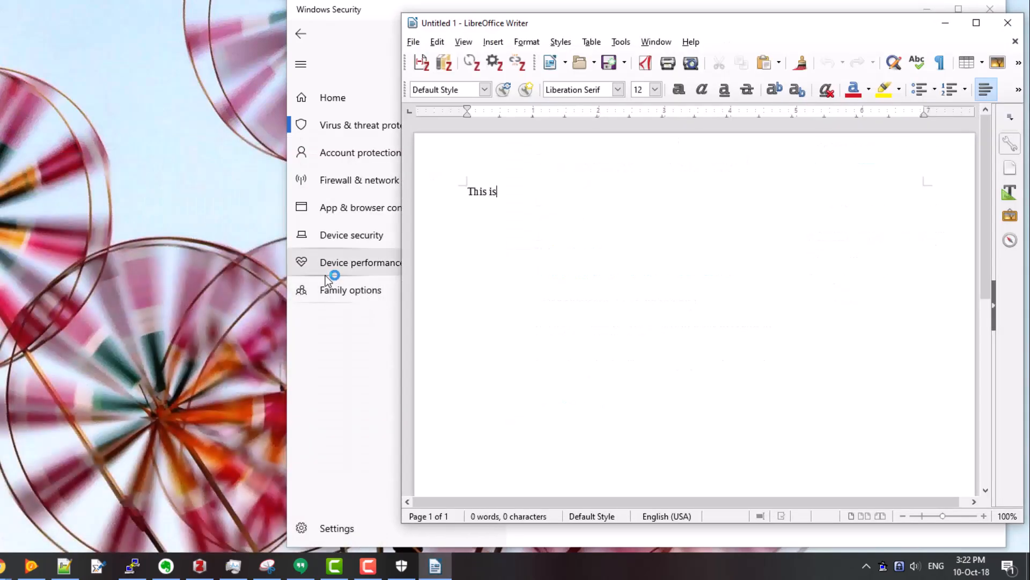
{"action": "type", "text": "a test."}
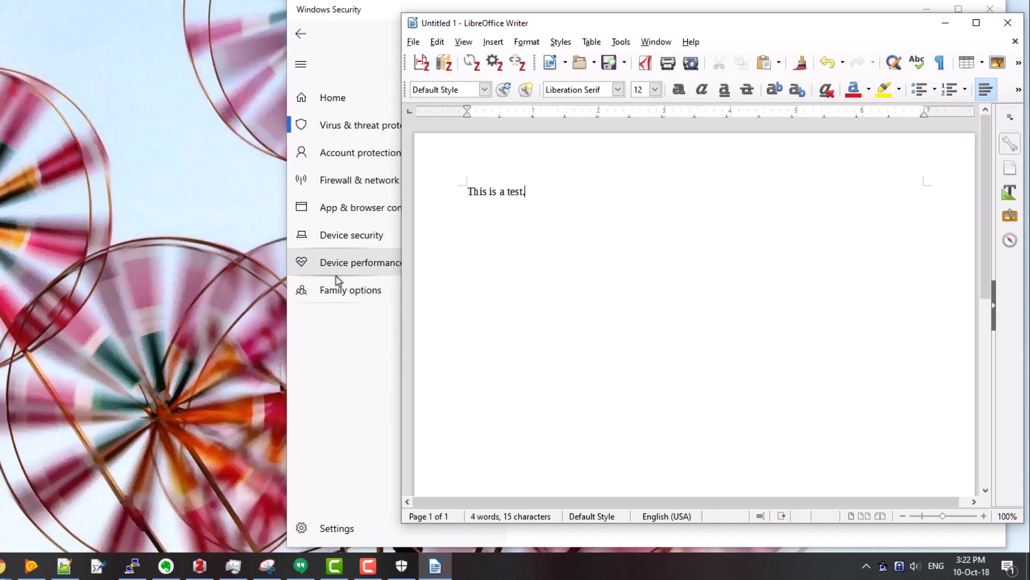
- Save it as test.odt in Documents\Demo Stuff successfully, then close Writer
{"action": "left_click", "coordinate": [412, 41]}
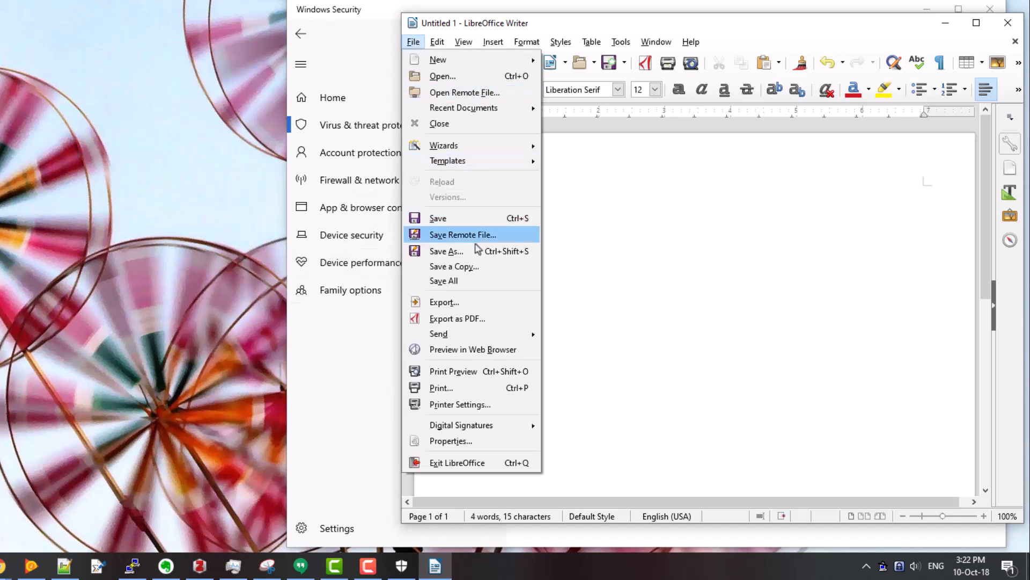
{"action": "left_click", "coordinate": [446, 250]}
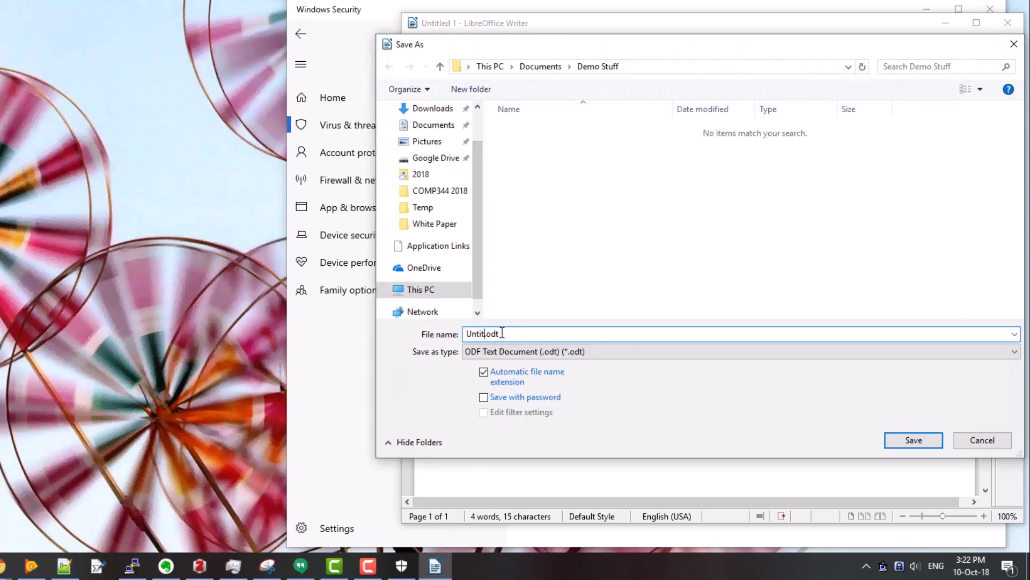
{"action": "type", "text": "test"}
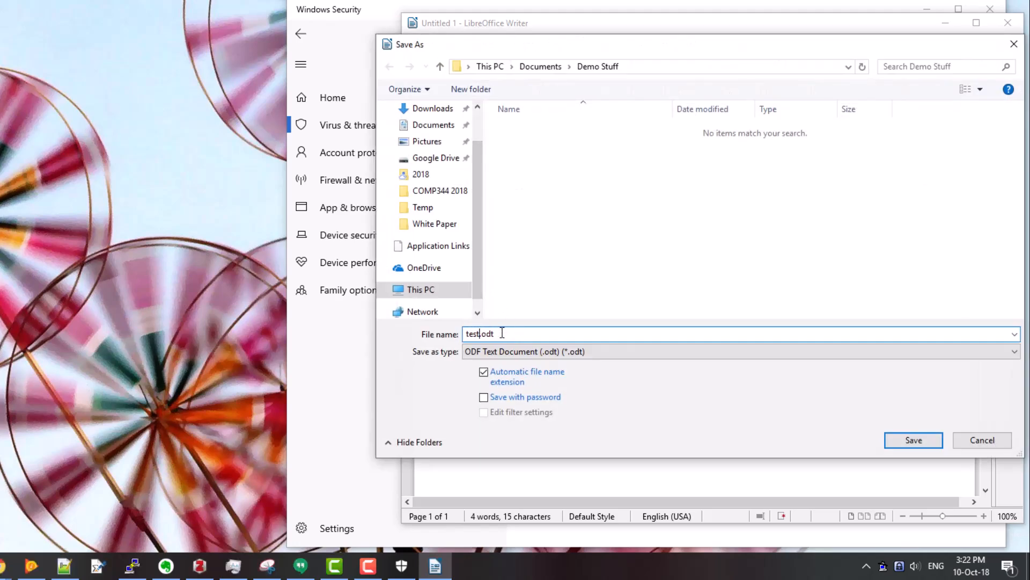
{"action": "mouse_move", "coordinate": [783, 264]}
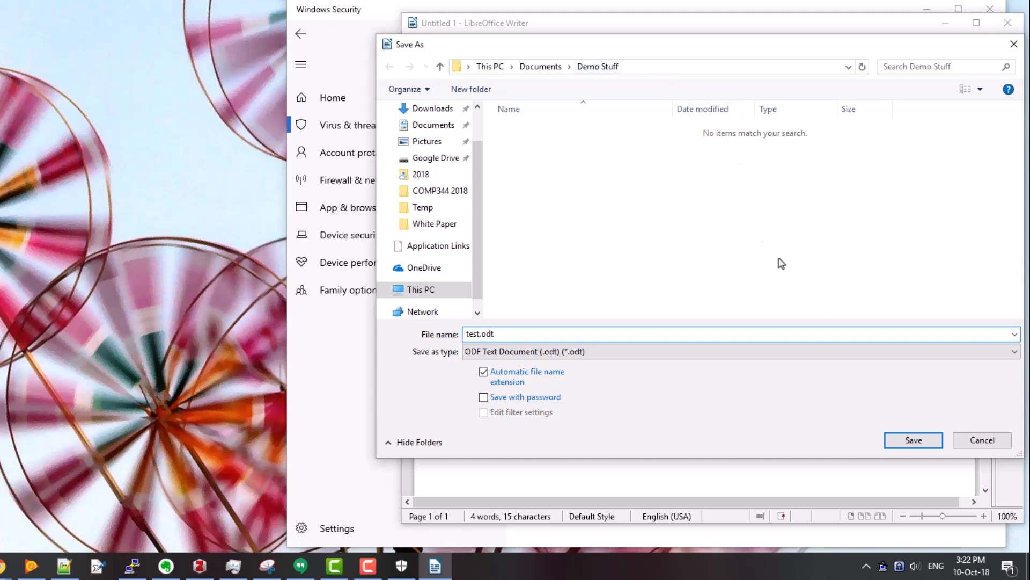
{"action": "left_click", "coordinate": [912, 440]}
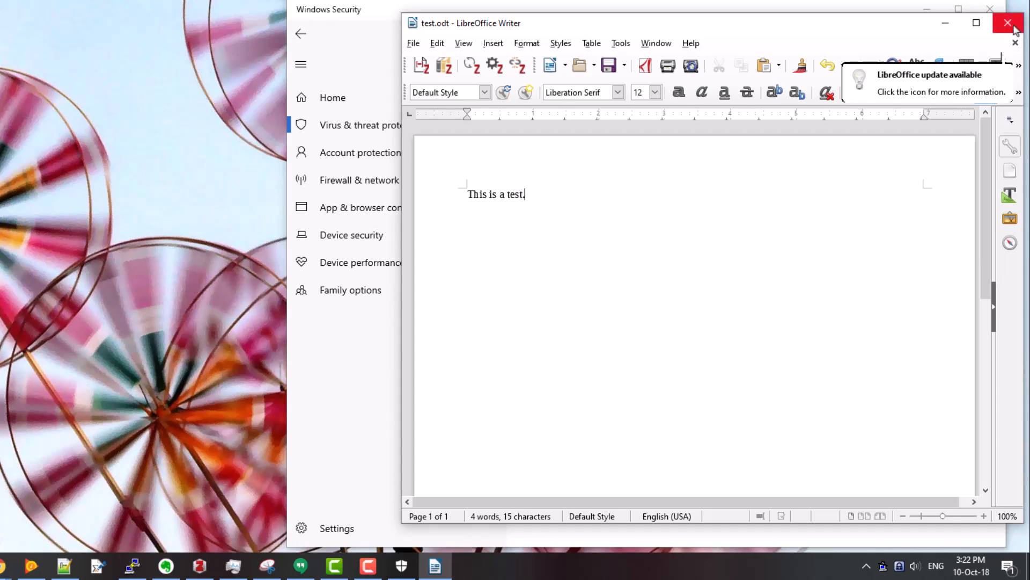
{"action": "left_click", "coordinate": [1011, 22]}
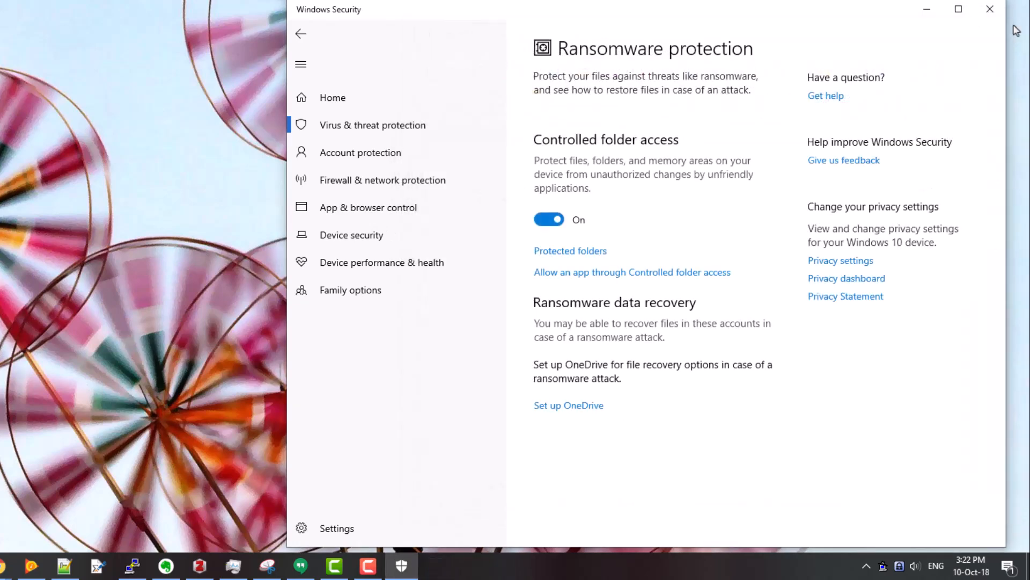